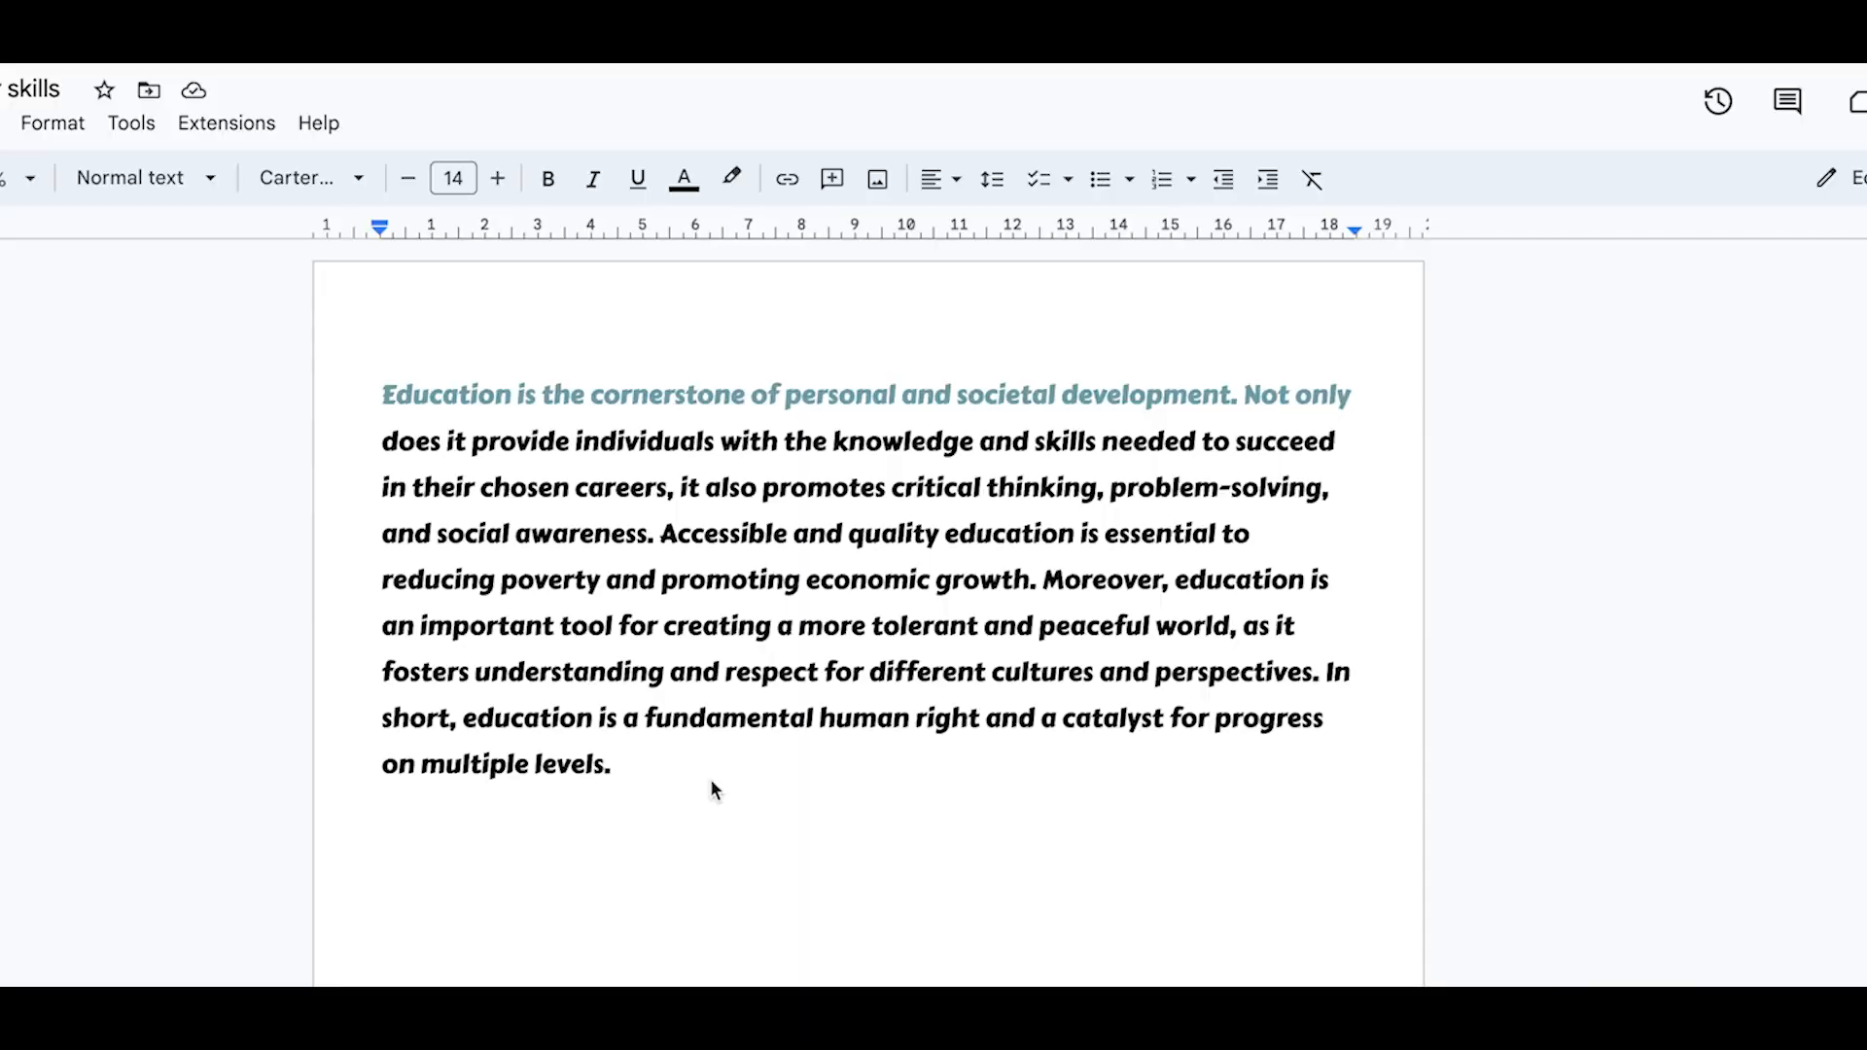
pyautogui.moveTo(607, 774)
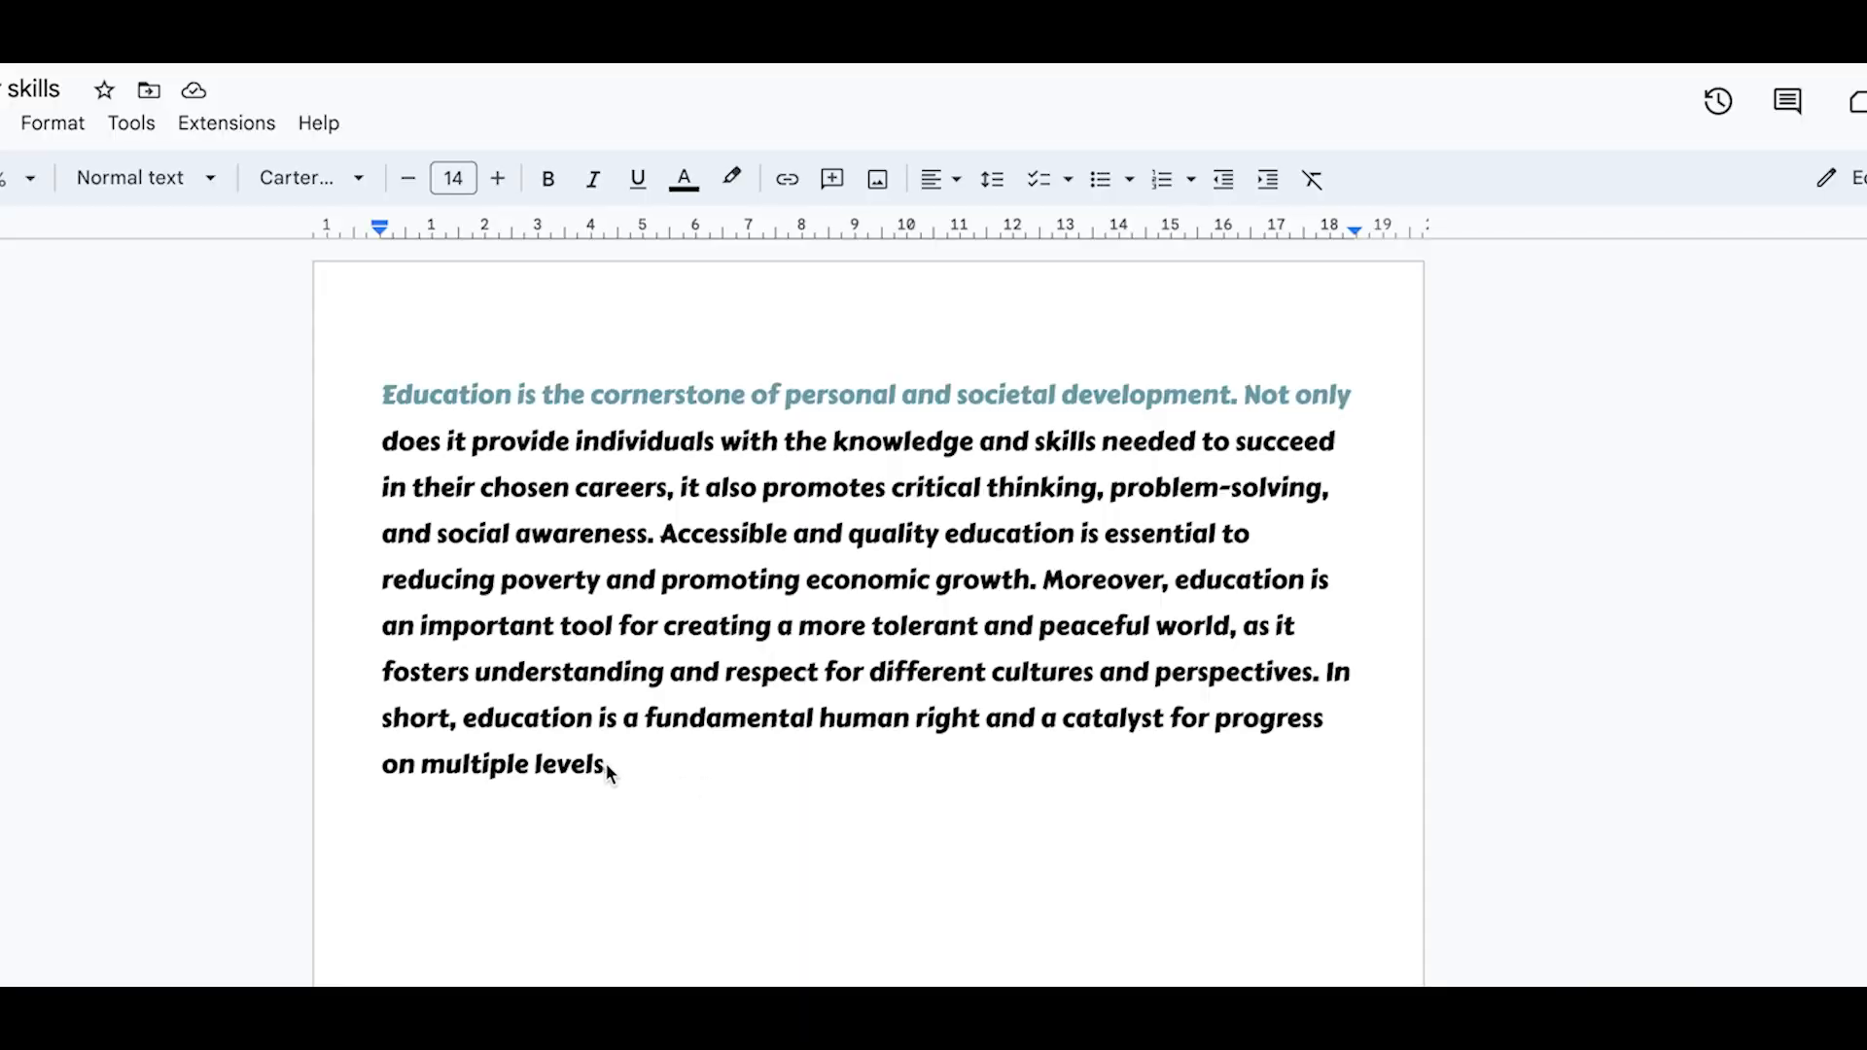
# - Select the closing word 'levels.' and add the shared document's address as its link
pyautogui.press('enter')
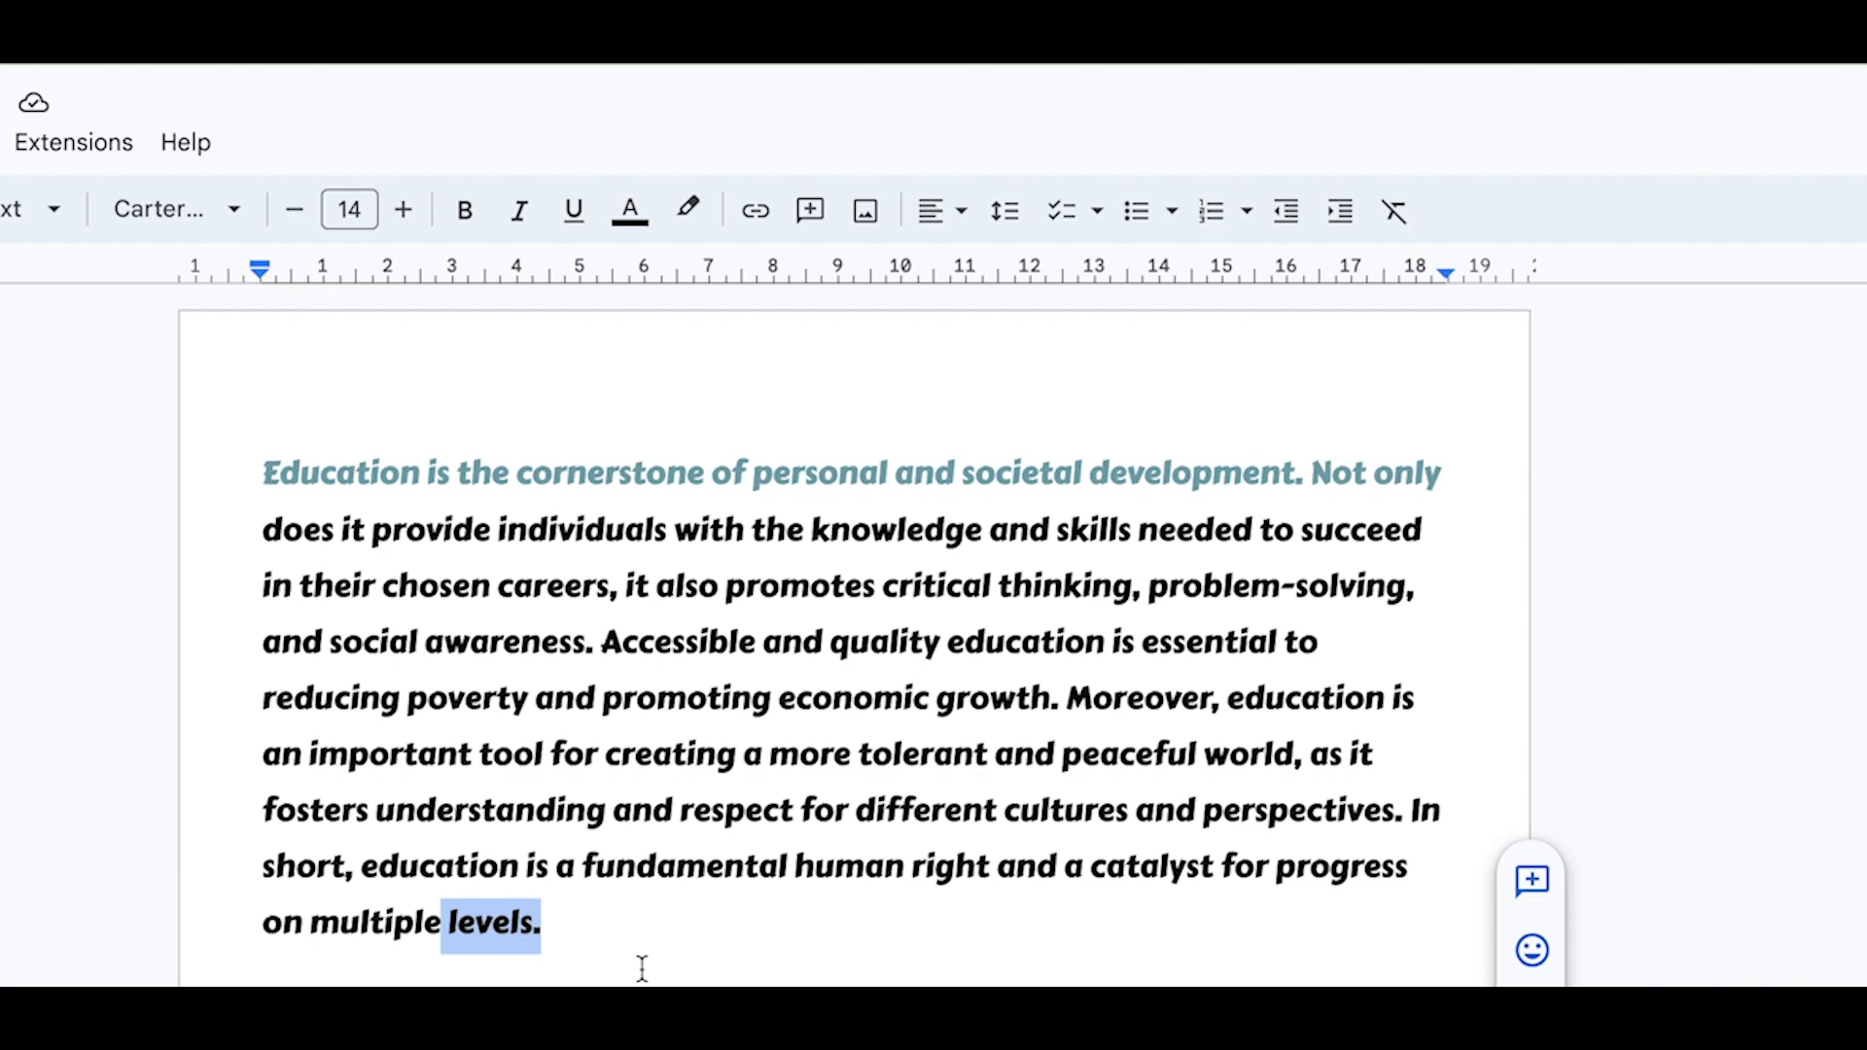
pyautogui.moveTo(754, 211)
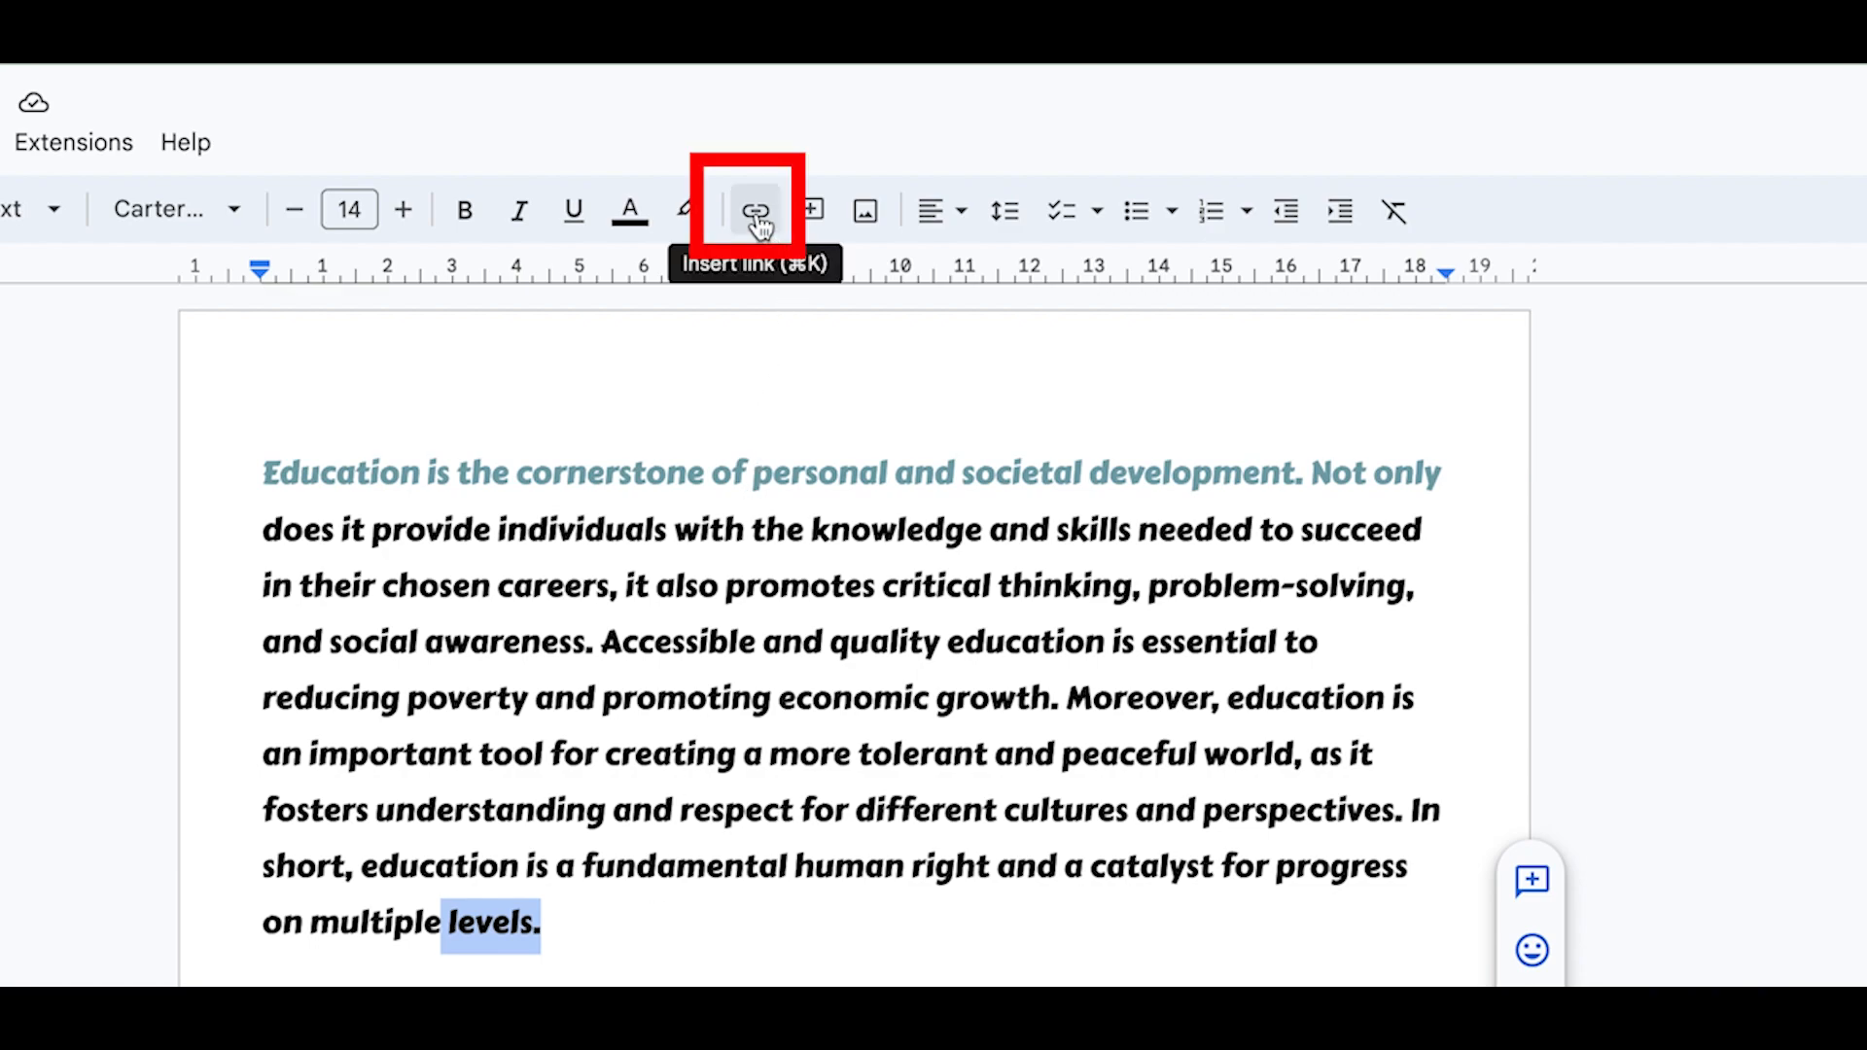
pyautogui.click(754, 211)
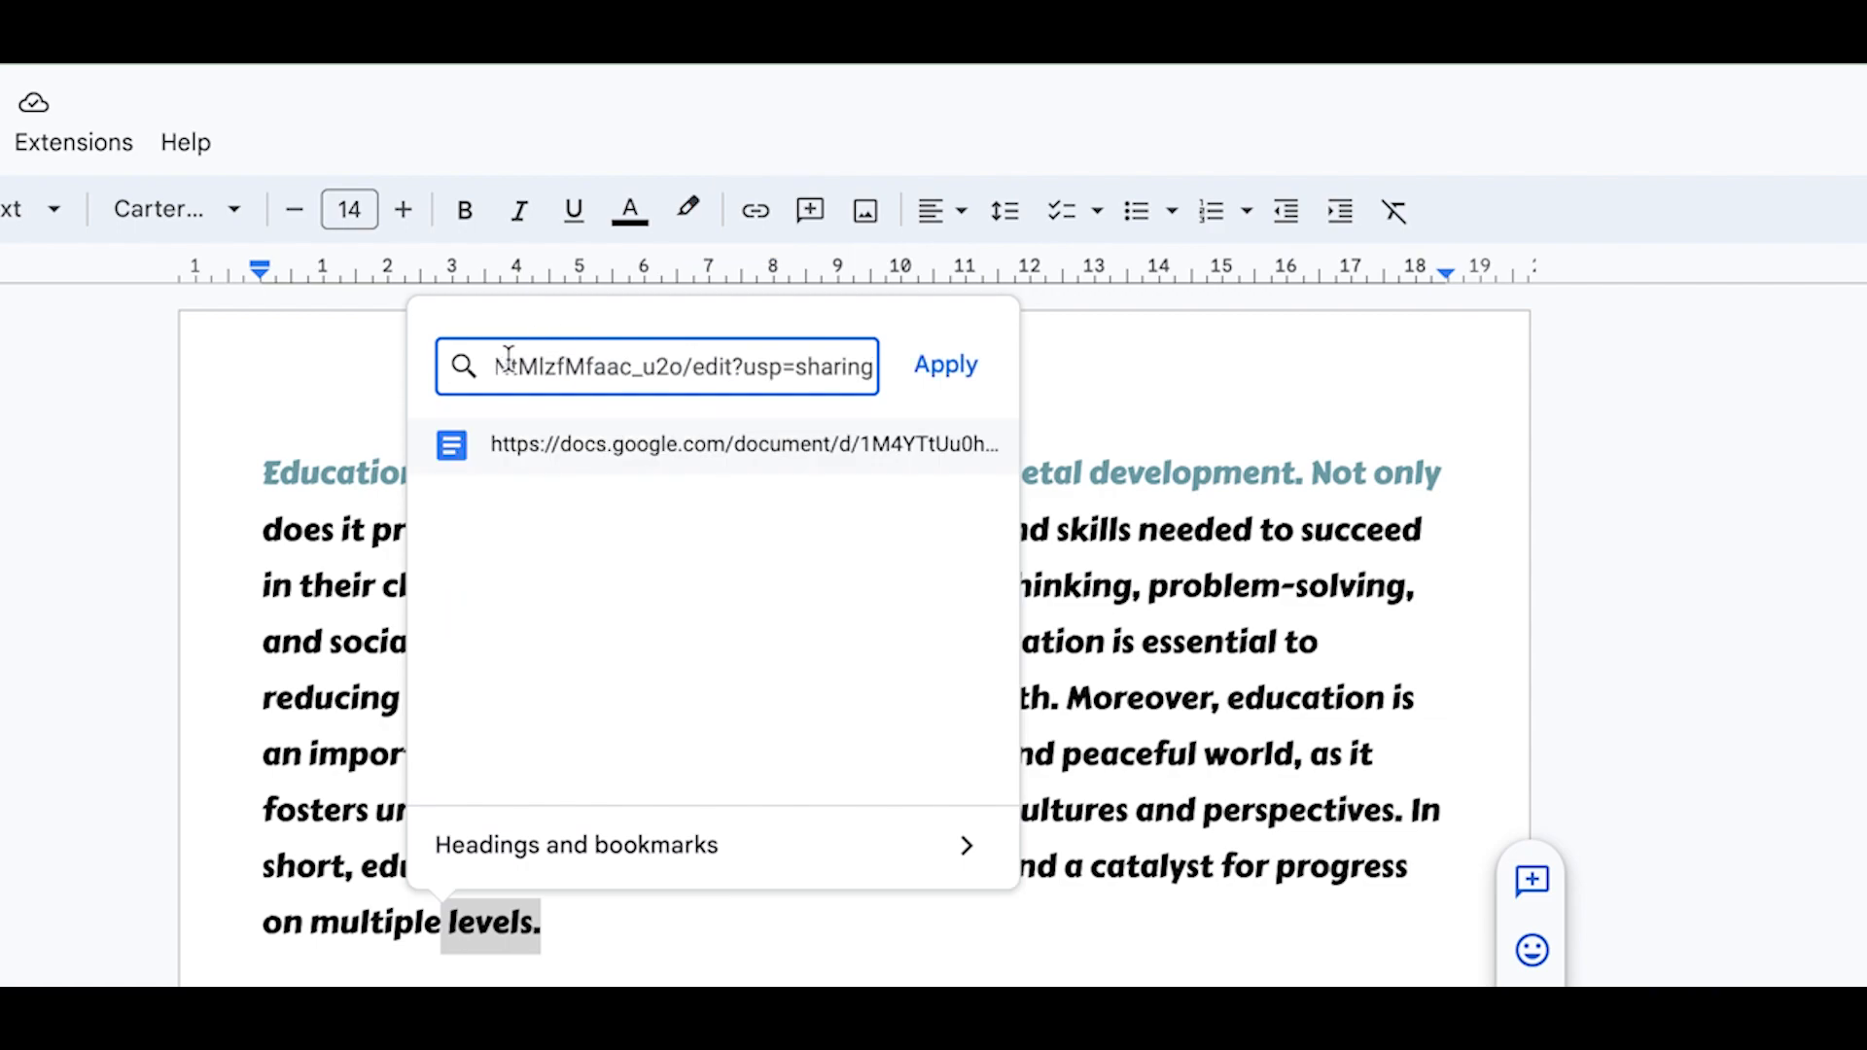
pyautogui.click(944, 364)
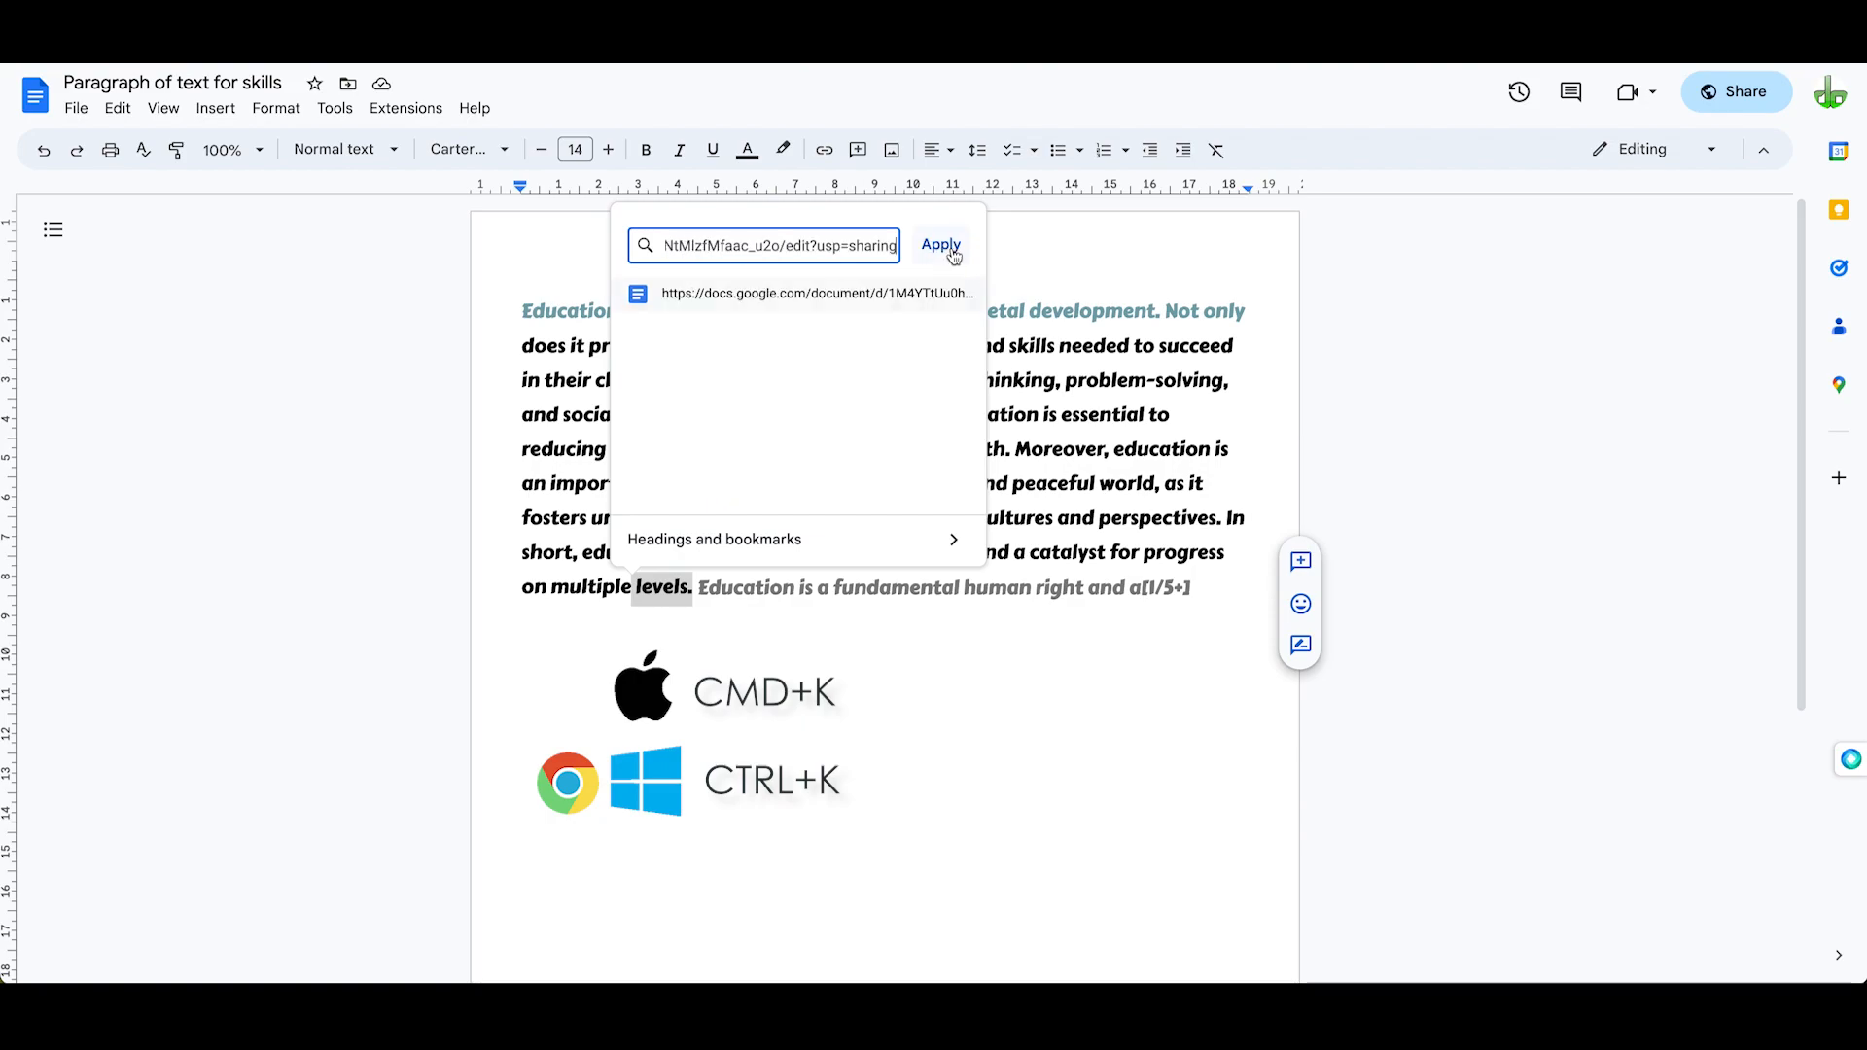
# - Apply the link so 'levels.' becomes a blue underlined hyperlink to the shared document
pyautogui.click(940, 245)
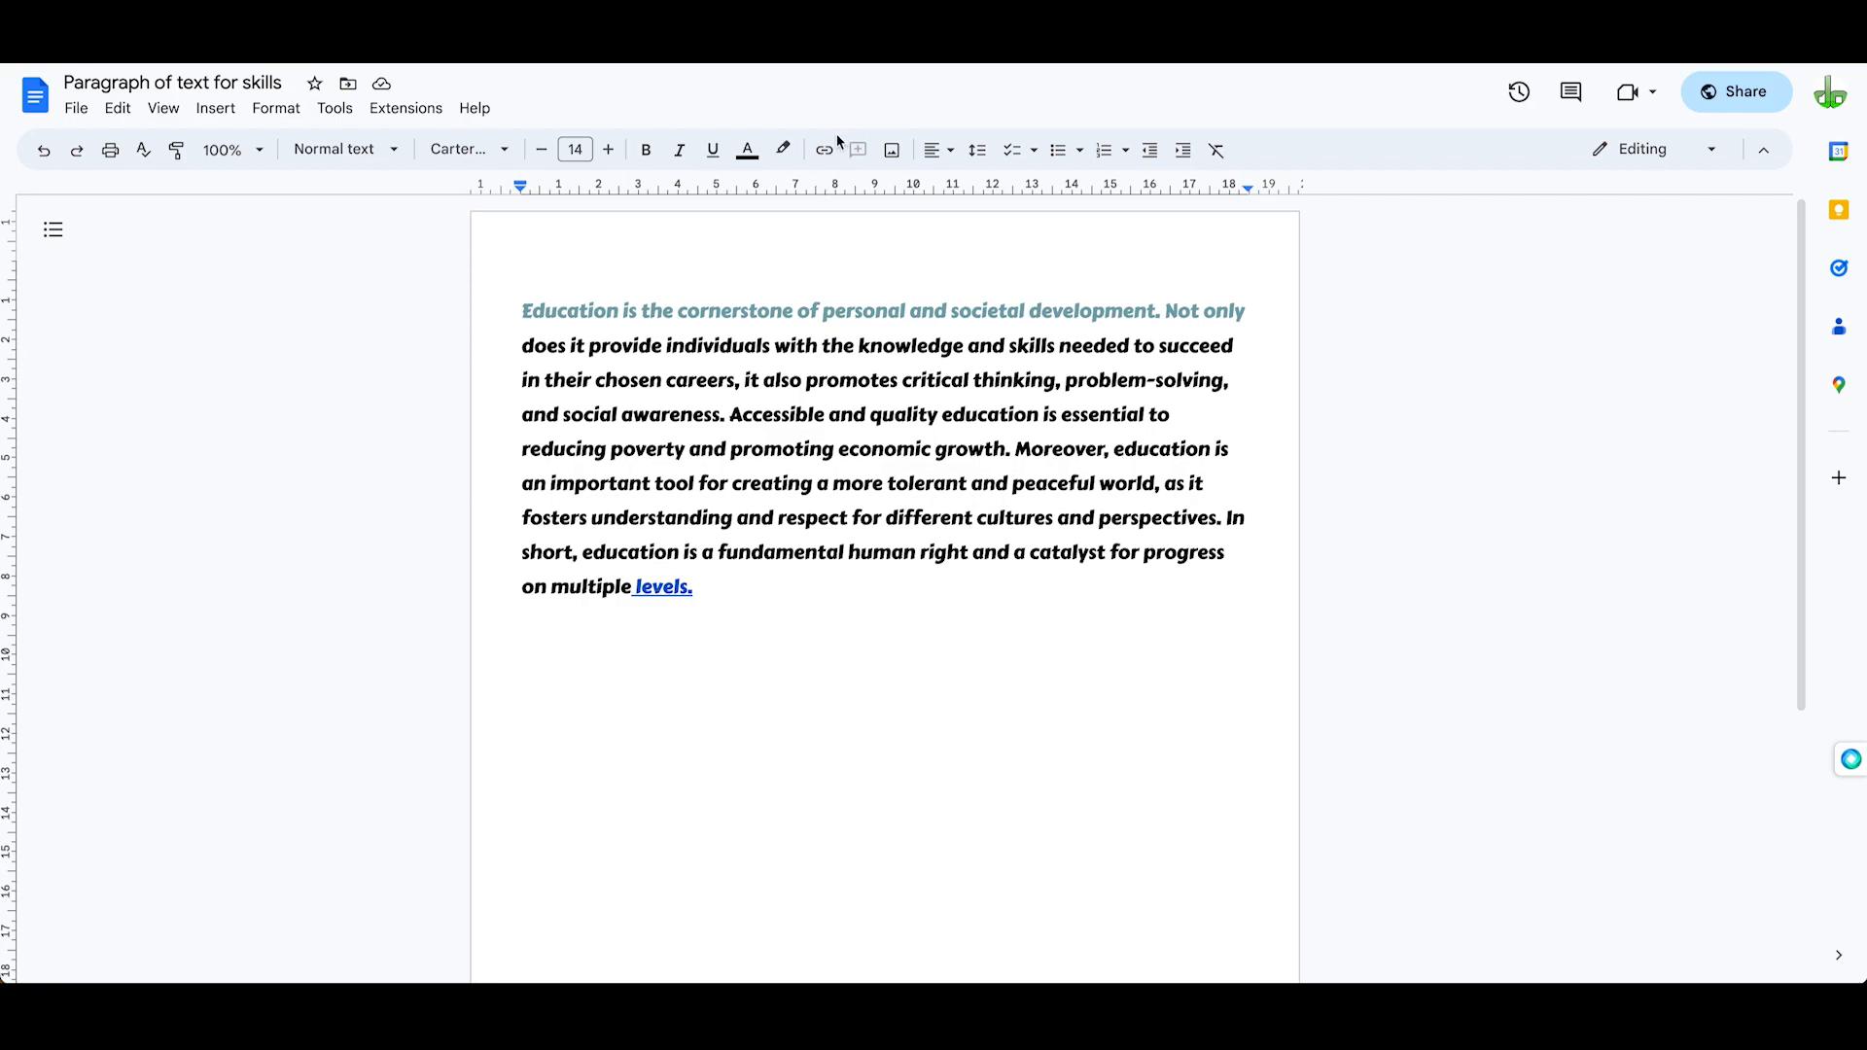
pyautogui.moveTo(822, 149)
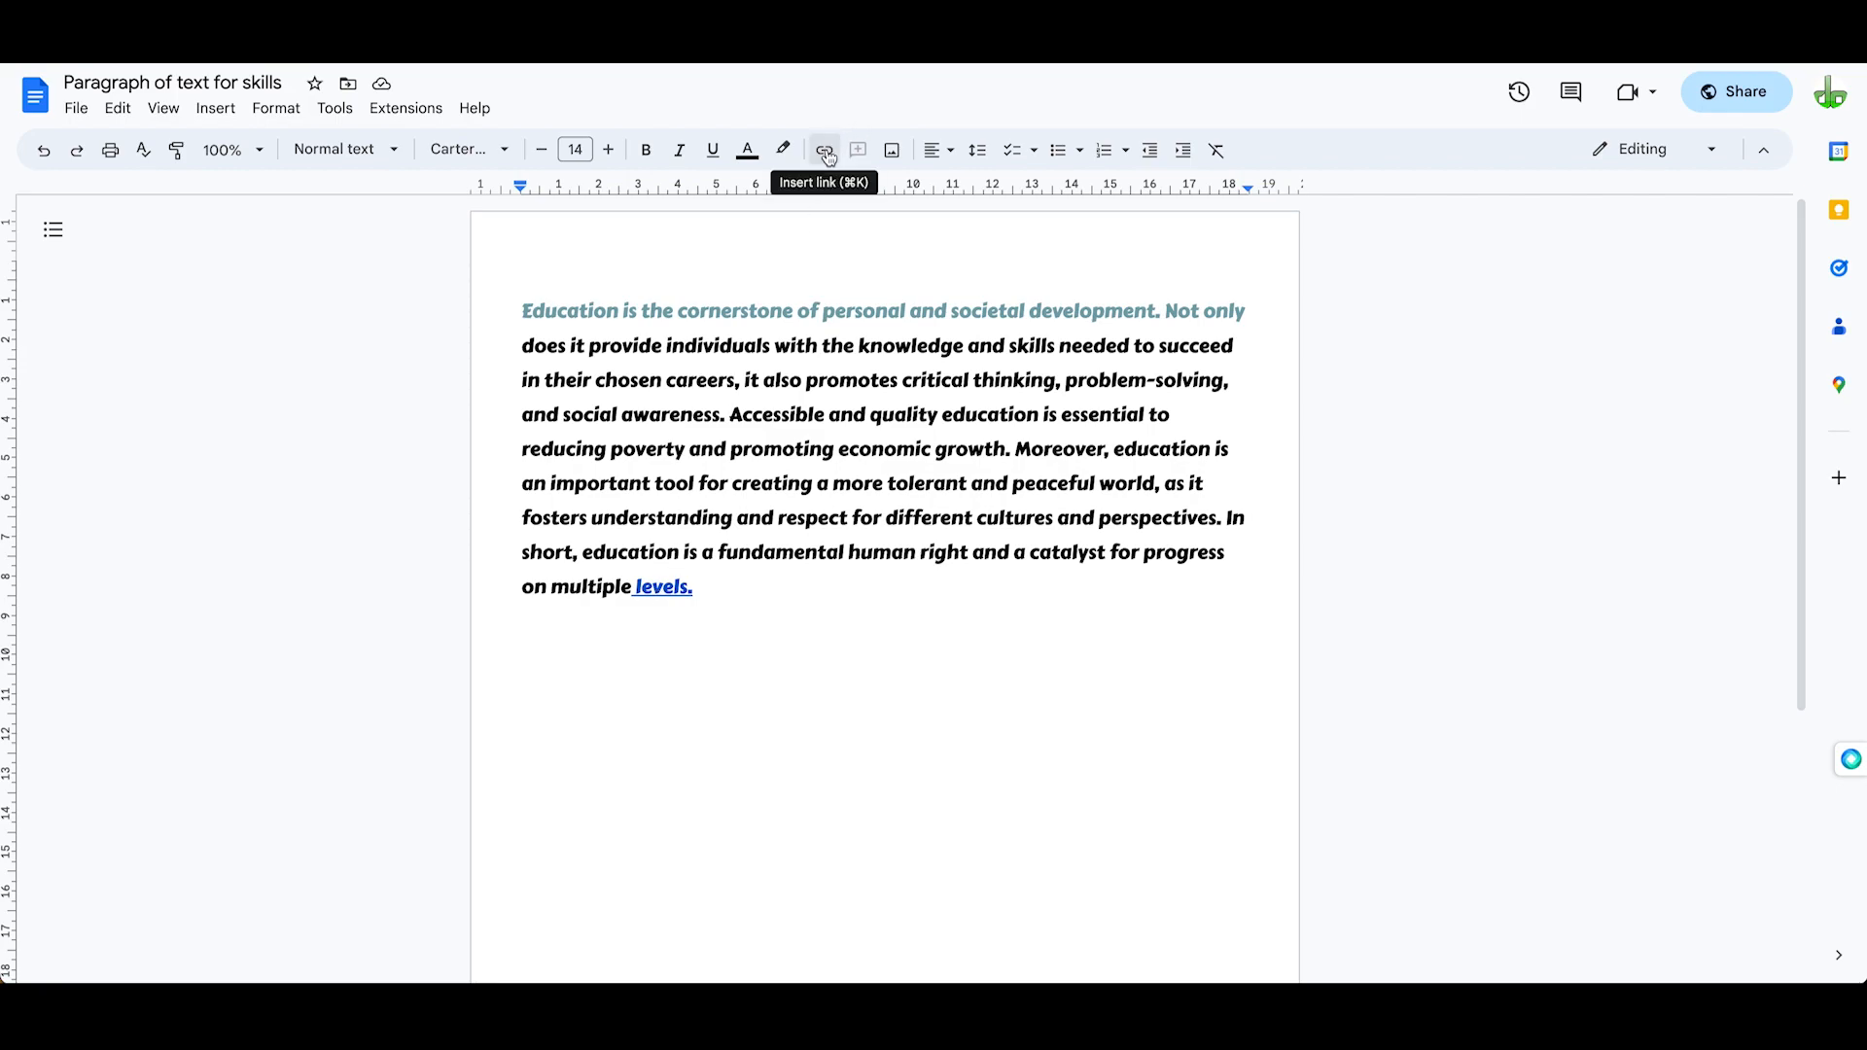